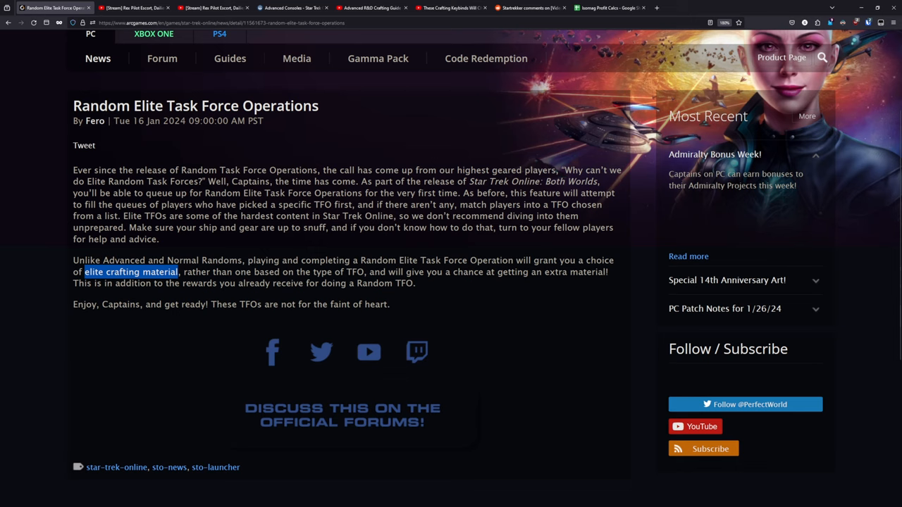
Move from the wiki crafting table and TFO news article to the Rex Pilot Escort stream VOD
{"action": "left_click", "coordinate": [292, 8]}
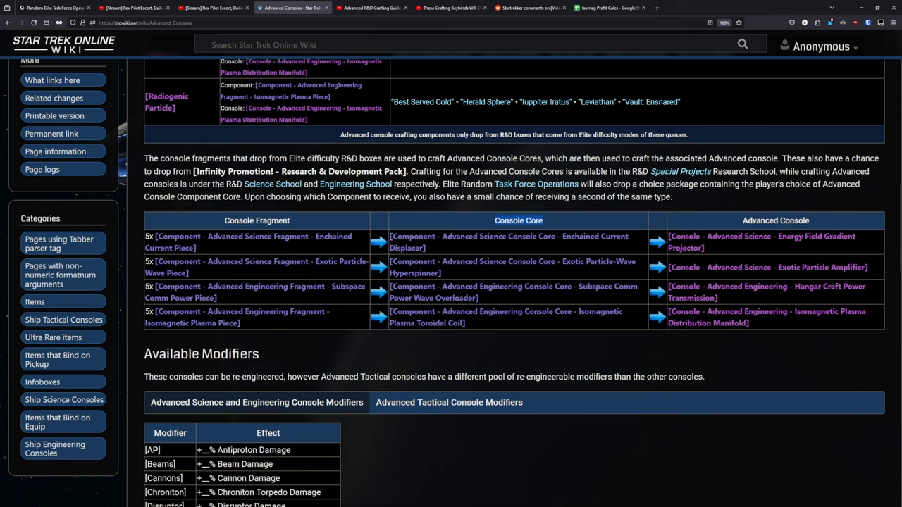
{"action": "left_click", "coordinate": [53, 8]}
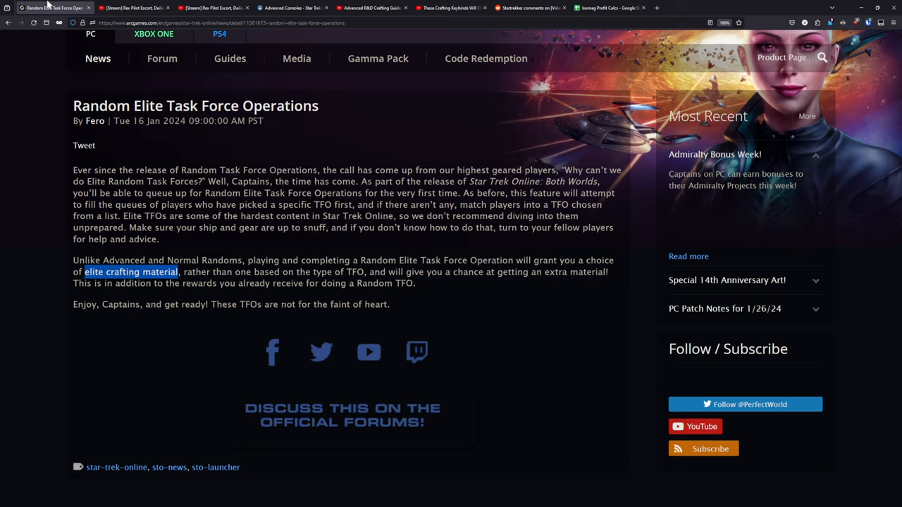
{"action": "mouse_move", "coordinate": [50, 7]}
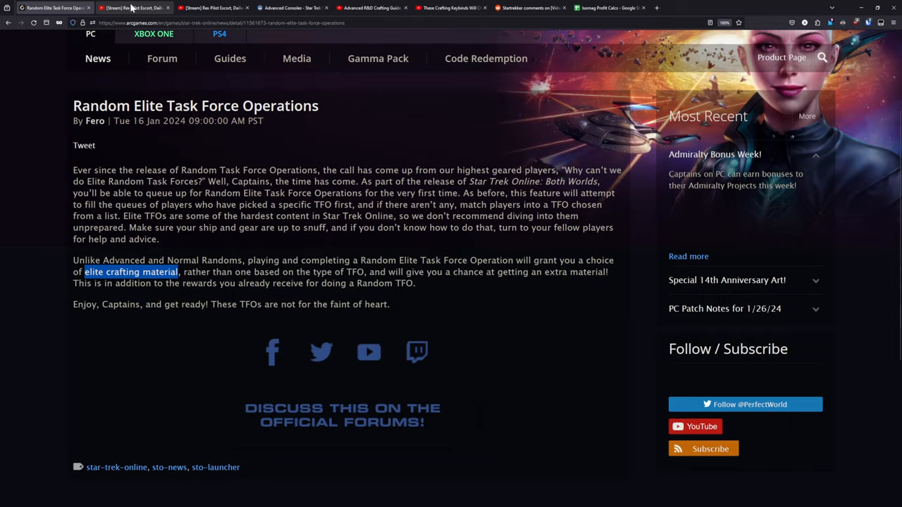
{"action": "left_click", "coordinate": [134, 8]}
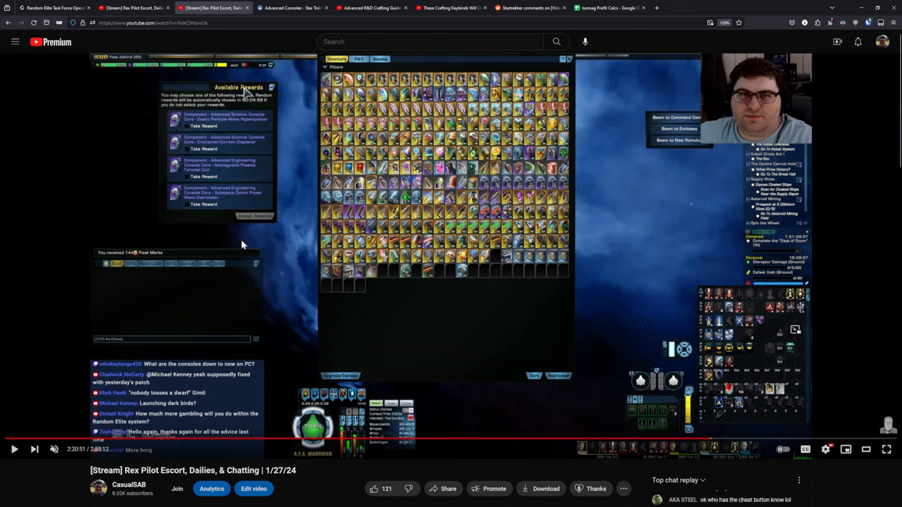
{"action": "mouse_move", "coordinate": [680, 84]}
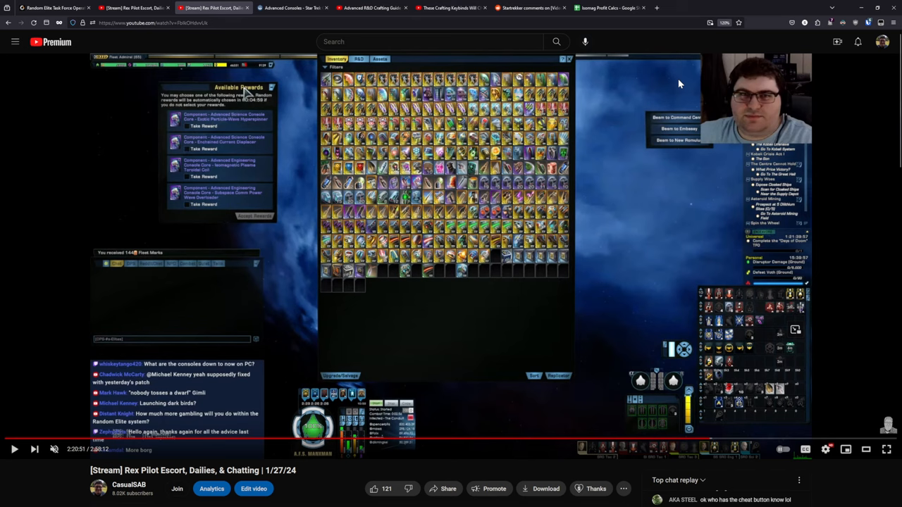
{"action": "mouse_move", "coordinate": [671, 86]}
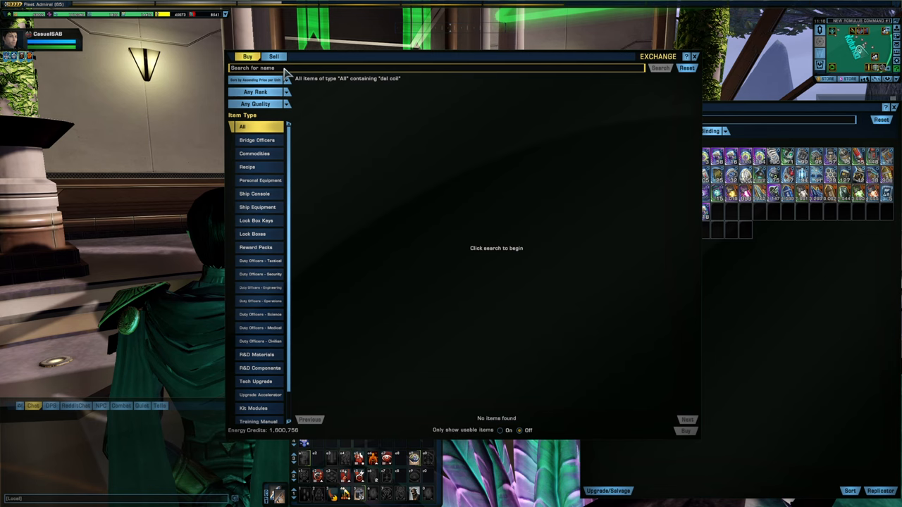
Search the Exchange for 'isomag' and filter to Ship Console - Engineering
{"action": "left_click", "coordinate": [659, 67]}
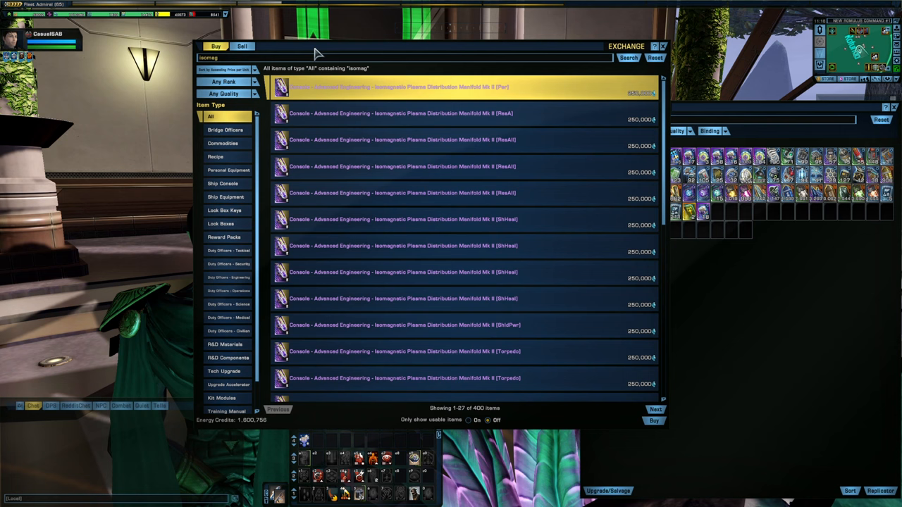
{"action": "left_click", "coordinate": [219, 204]}
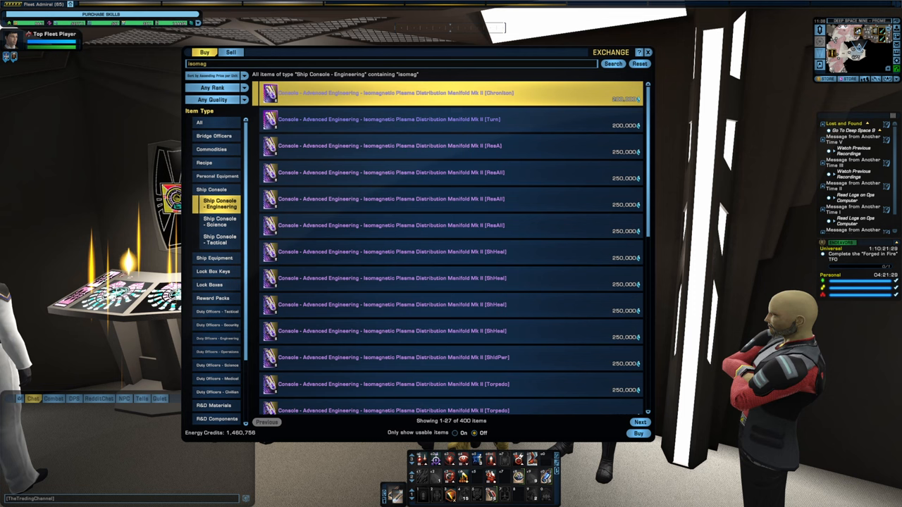
{"action": "mouse_move", "coordinate": [549, 98]}
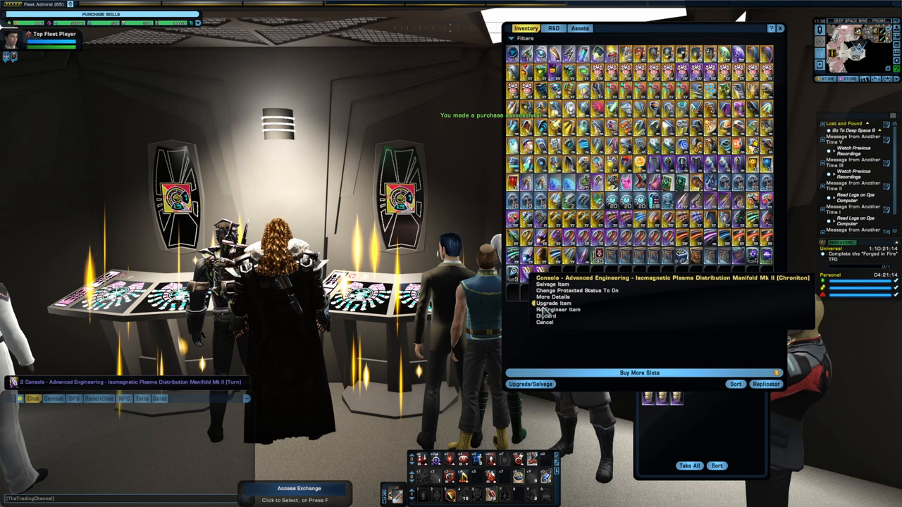
Re-engineer the Chroniton isomag console, rerolling through DrainX, Quantum and AuxPwr to AP
{"action": "left_click", "coordinate": [558, 309]}
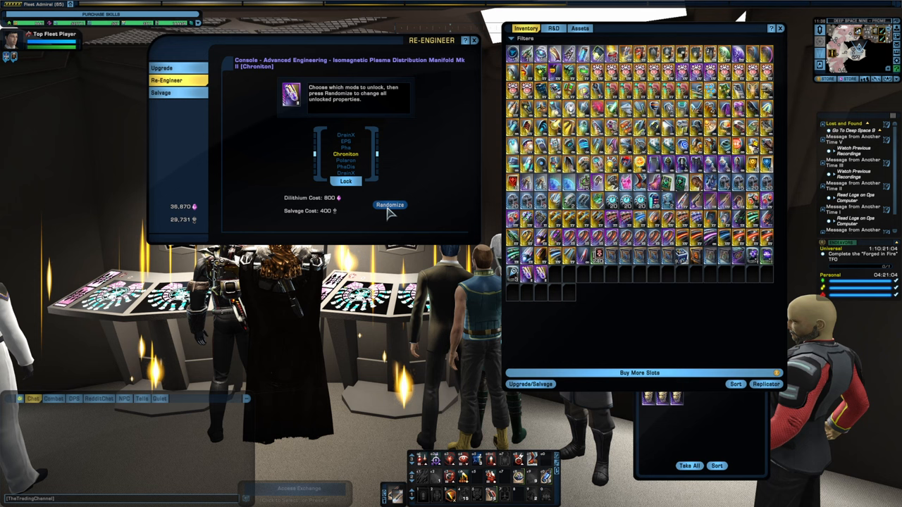
{"action": "left_click", "coordinate": [389, 205]}
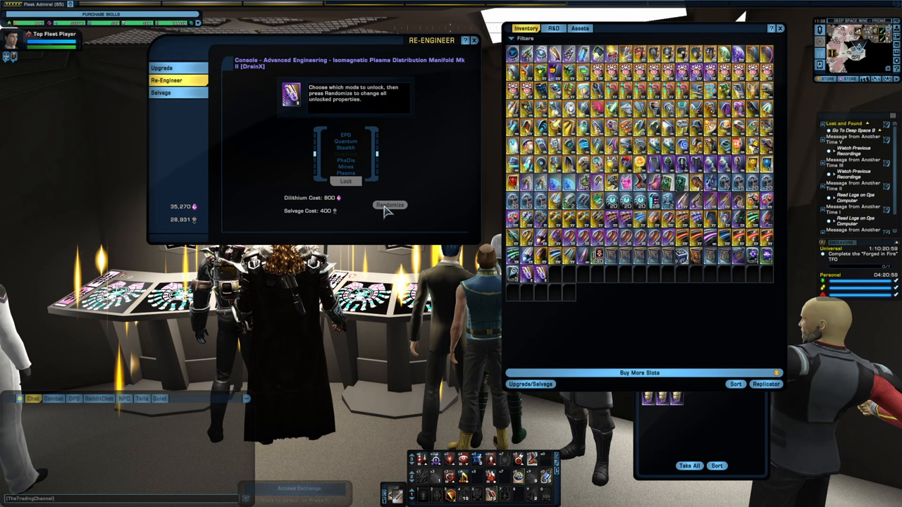
{"action": "left_click", "coordinate": [389, 205]}
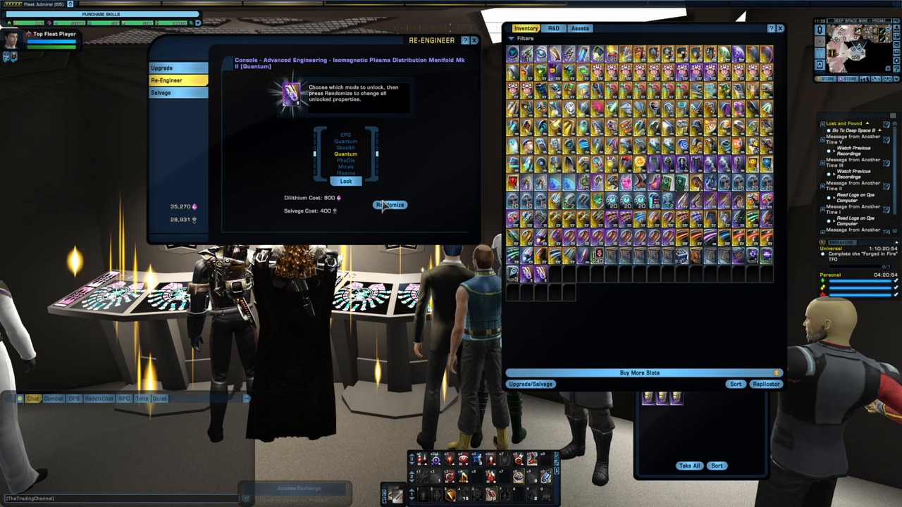
{"action": "left_click", "coordinate": [389, 205]}
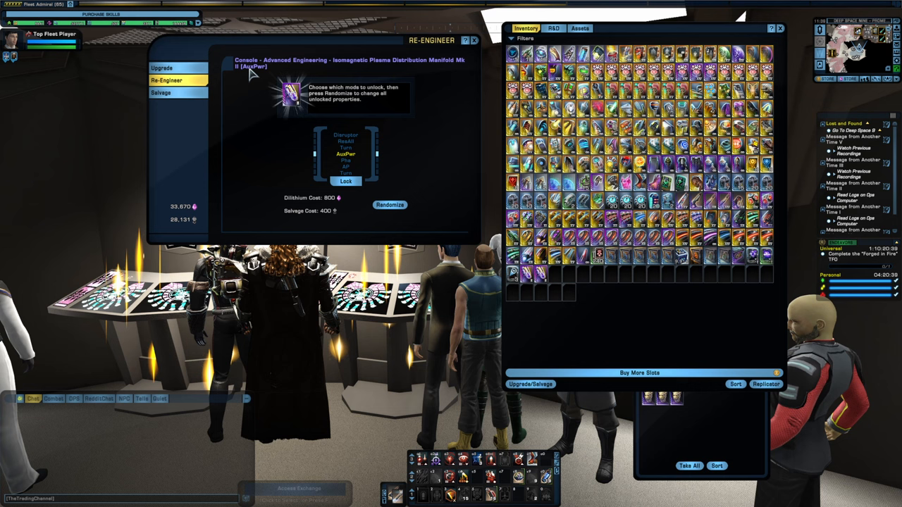
{"action": "left_click", "coordinate": [388, 204]}
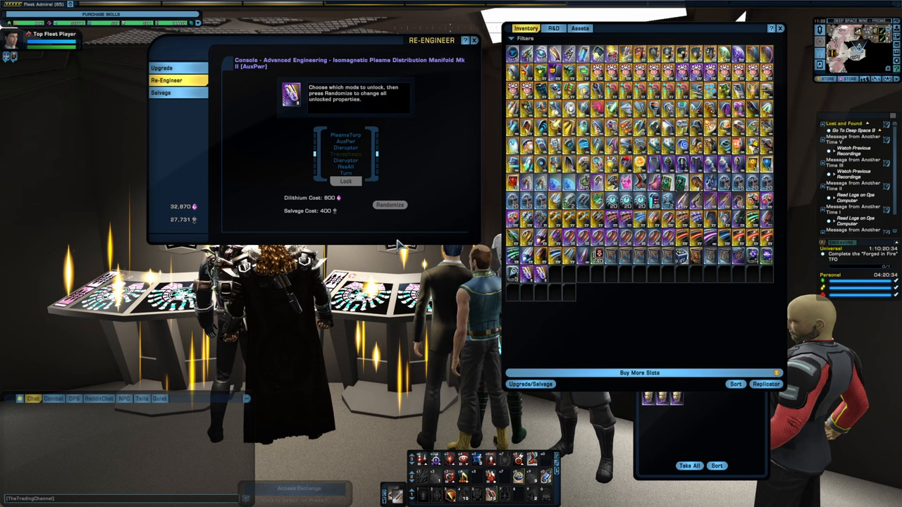
{"action": "left_click", "coordinate": [345, 154]}
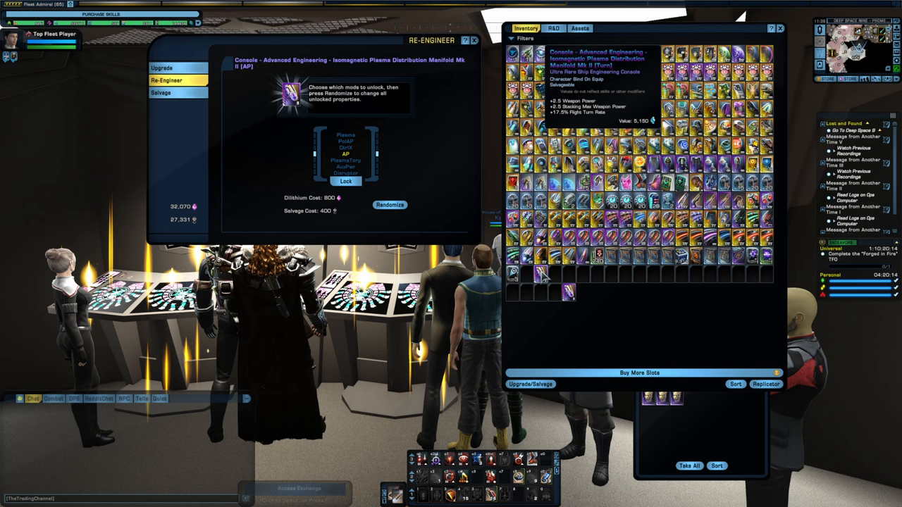
Reroll the console from AP through Pha, Dis, ShldPwr, ShHeal, Torpedo, Kin+Phys and PlasmaTorp
{"action": "left_click", "coordinate": [345, 153]}
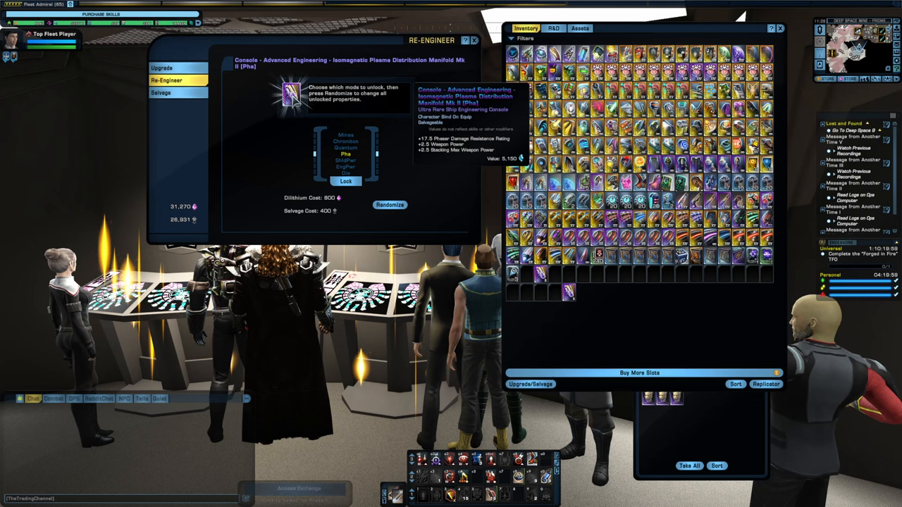
{"action": "left_click", "coordinate": [390, 205]}
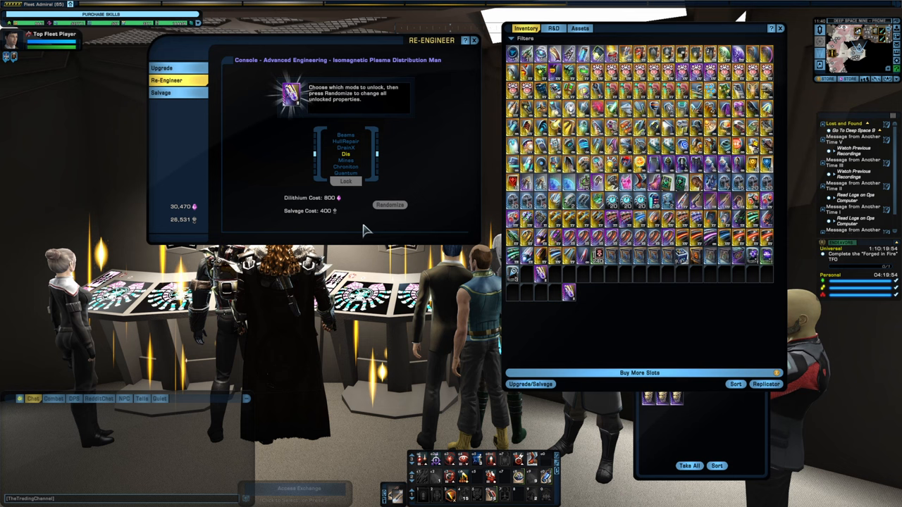
{"action": "left_click", "coordinate": [389, 204]}
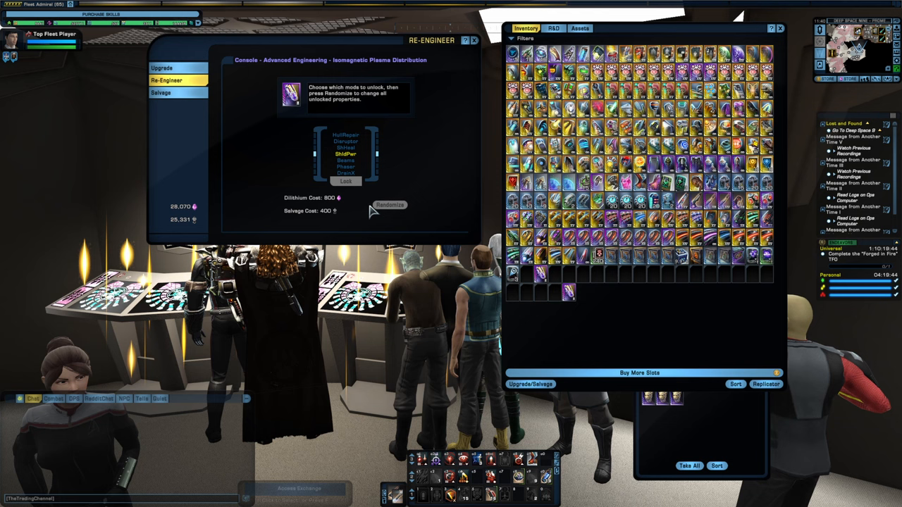
{"action": "left_click", "coordinate": [389, 205]}
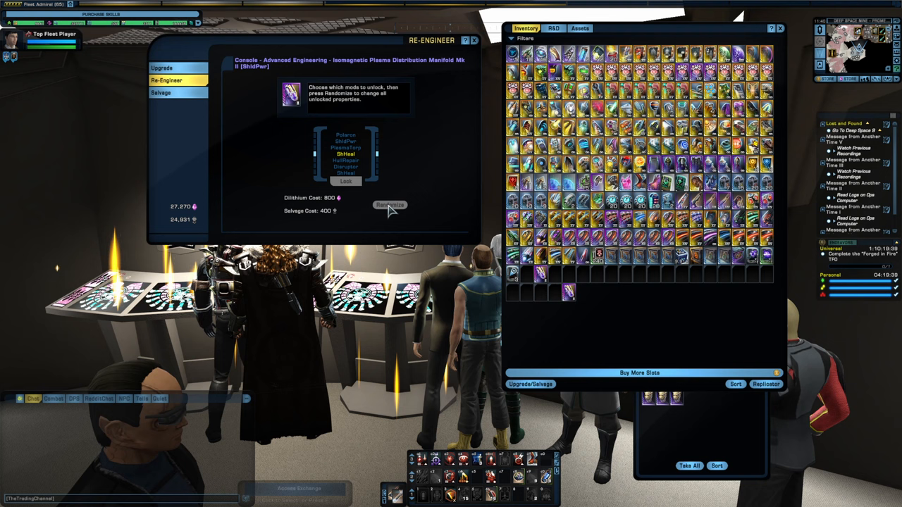
{"action": "left_click", "coordinate": [389, 205]}
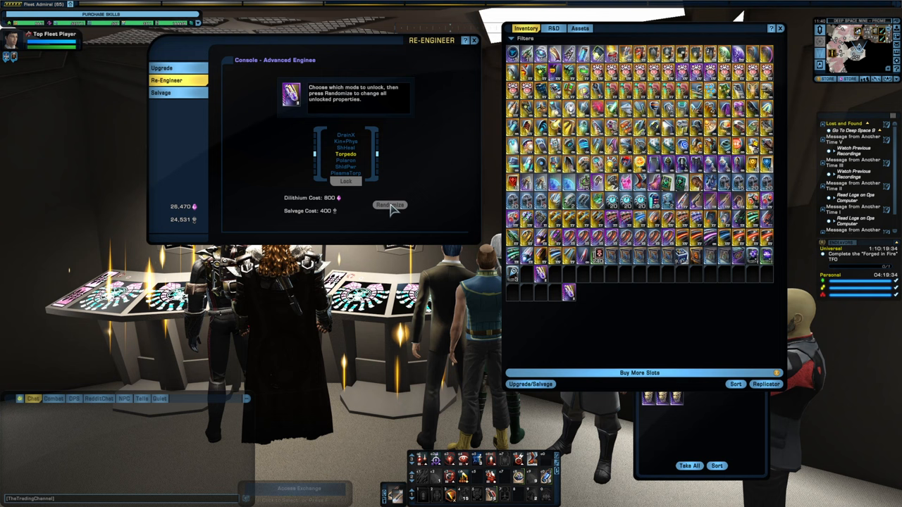
{"action": "left_click", "coordinate": [389, 205]}
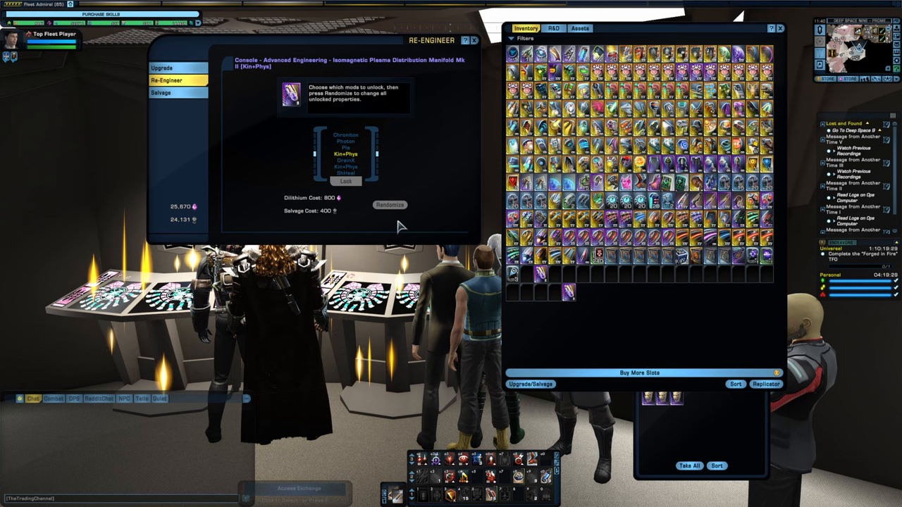
{"action": "left_click", "coordinate": [389, 205]}
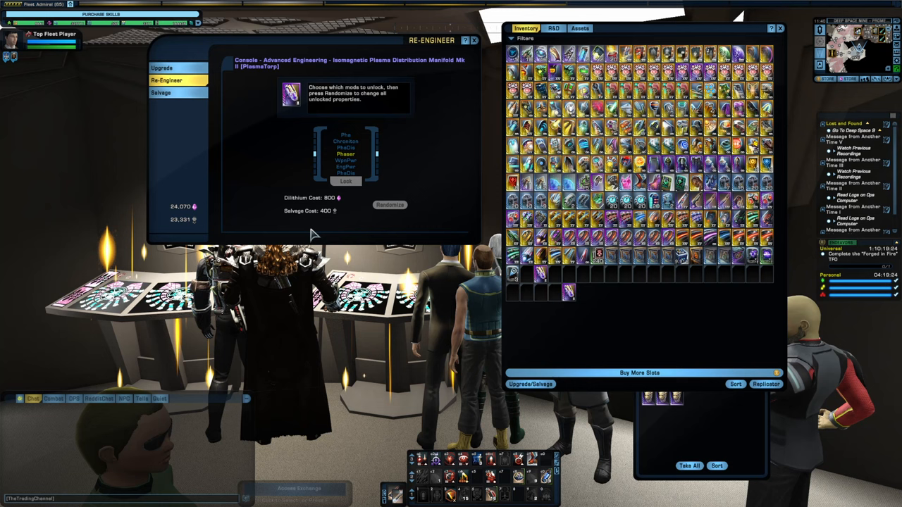
{"action": "left_click", "coordinate": [345, 154]}
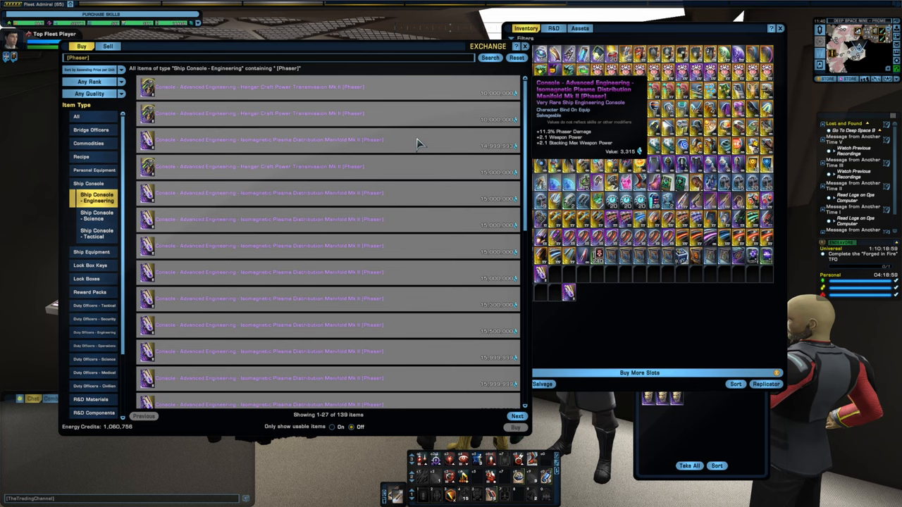
Filter the Phaser isomag console listings to a single item quality, such as Epic
{"action": "left_click", "coordinate": [90, 93]}
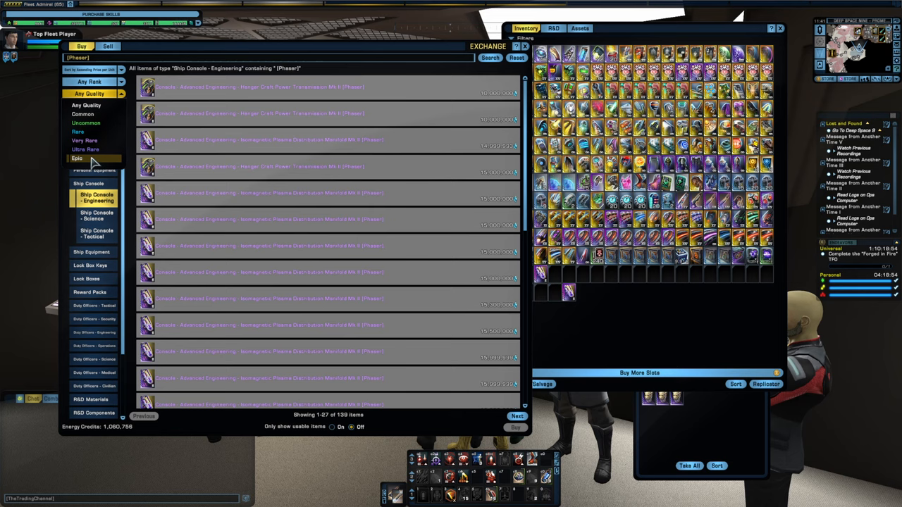
{"action": "left_click", "coordinate": [76, 158]}
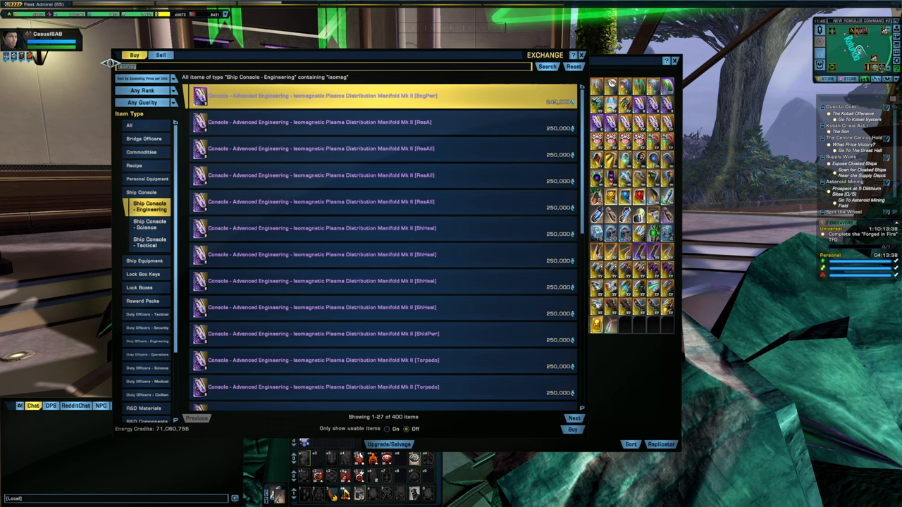
Select the cheapest isomag engineering console listing, around 250,000
{"action": "left_click", "coordinate": [129, 124]}
{"action": "type", "text": "/bind z \"GenSendMessage Doff_Recipe_Start_Action clicked"}
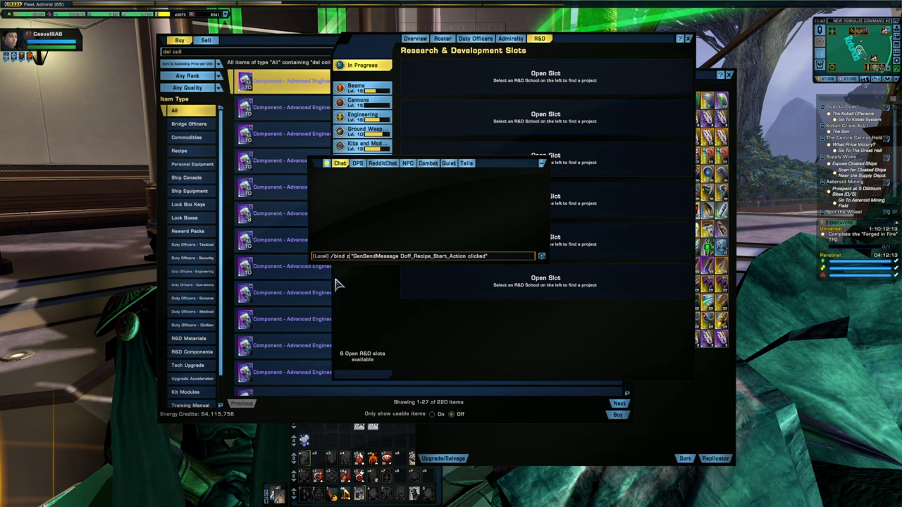
Bind numpad4 to Doff_Recipes_Start_Action and open the Engineering R&D projects
{"action": "type", "text": "numpad4"}
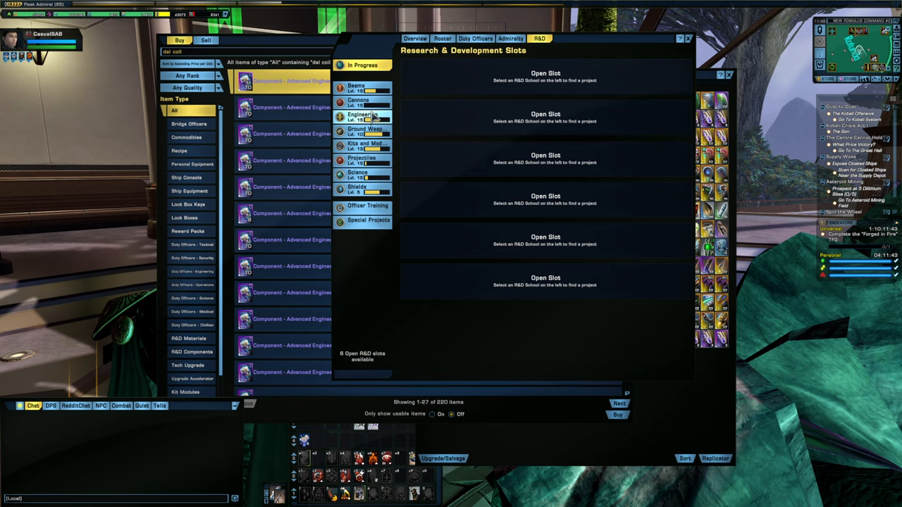
{"action": "left_click", "coordinate": [362, 117]}
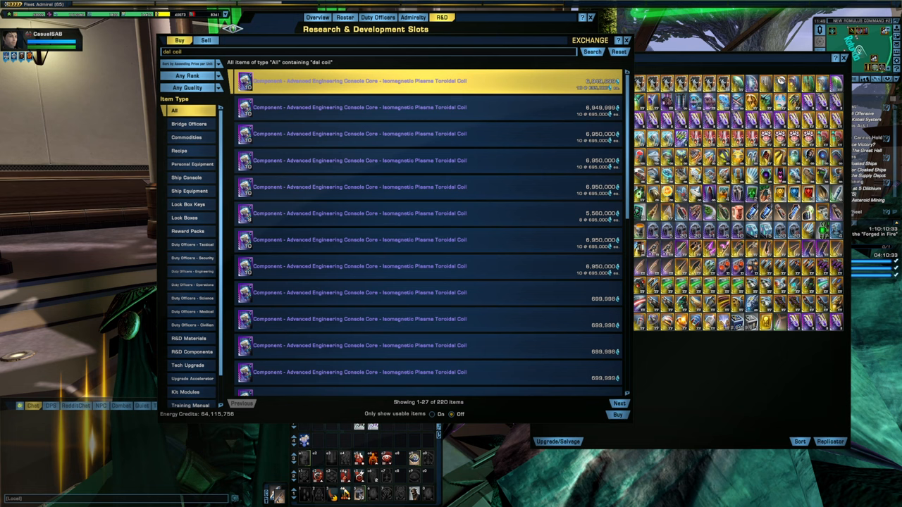
{"action": "mouse_move", "coordinate": [232, 29]}
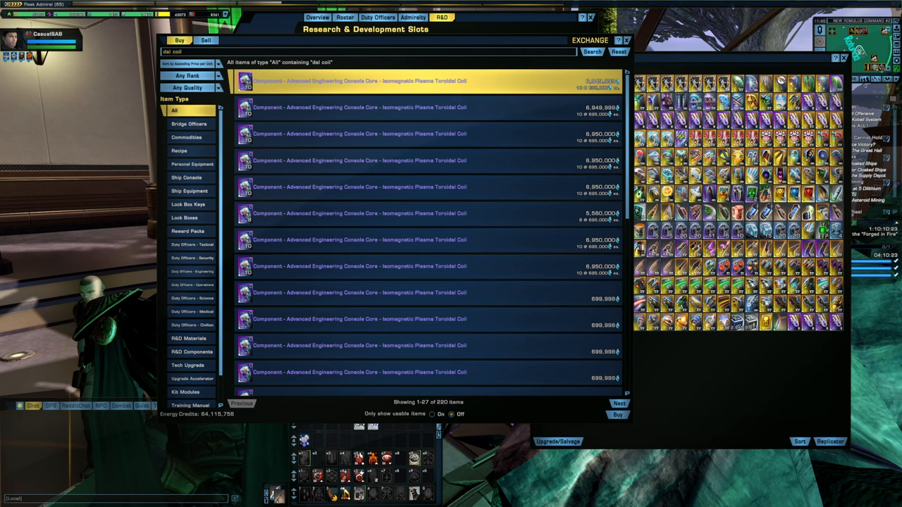
Switch to the Isomag Profit Calcs Google Sheet to compare coil profits
{"action": "left_click", "coordinate": [606, 8]}
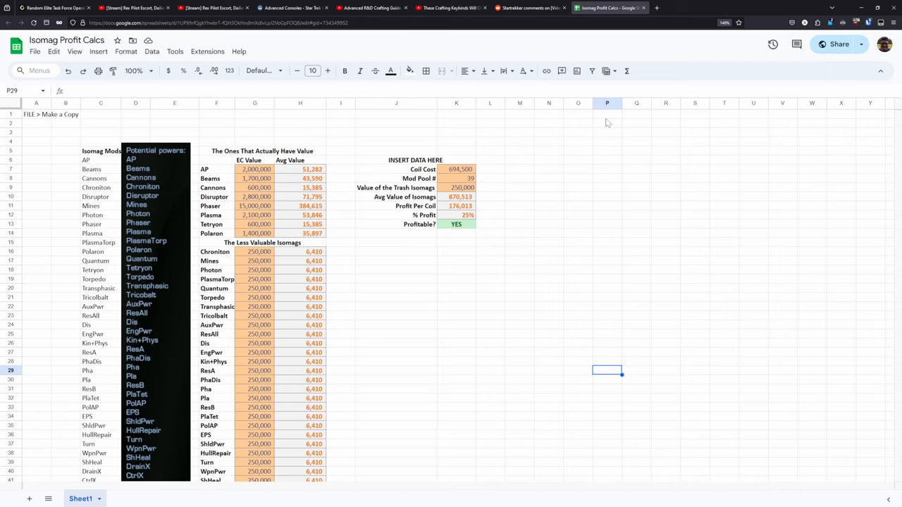
{"action": "mouse_move", "coordinate": [504, 145]}
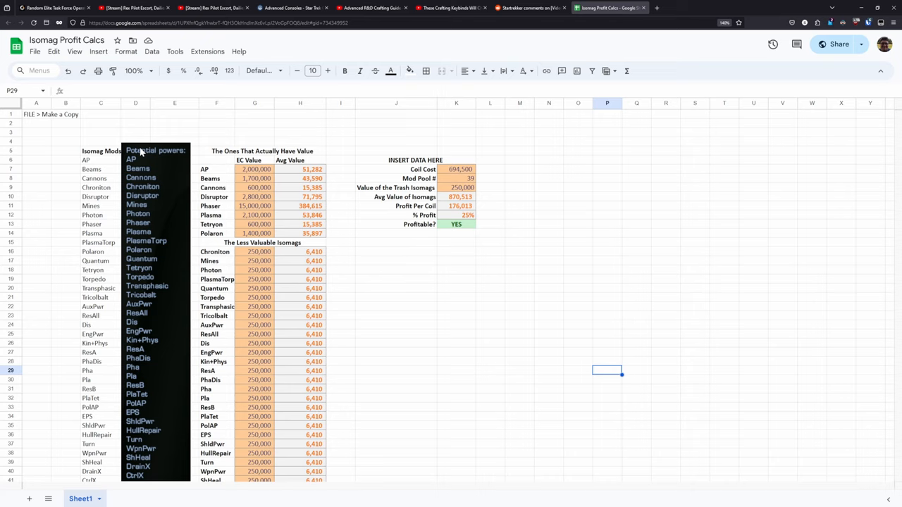
{"action": "left_click", "coordinate": [34, 51]}
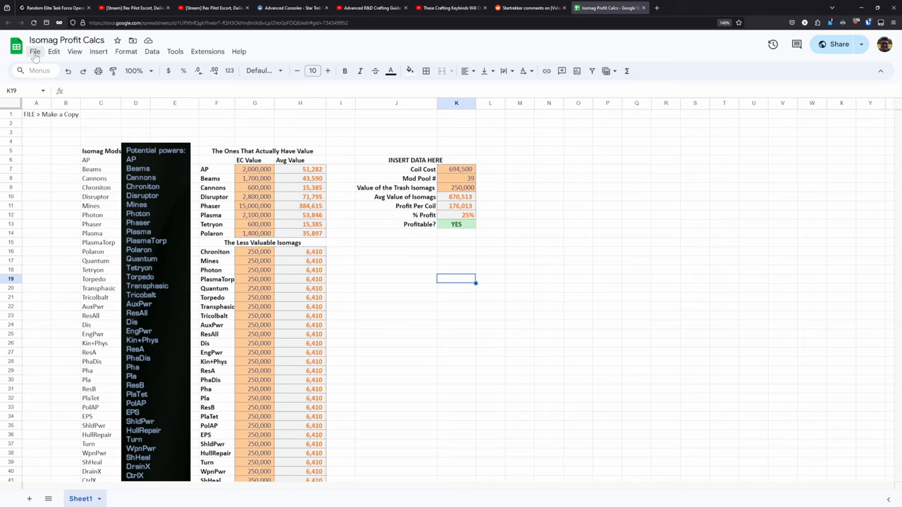
{"action": "left_click", "coordinate": [254, 169]}
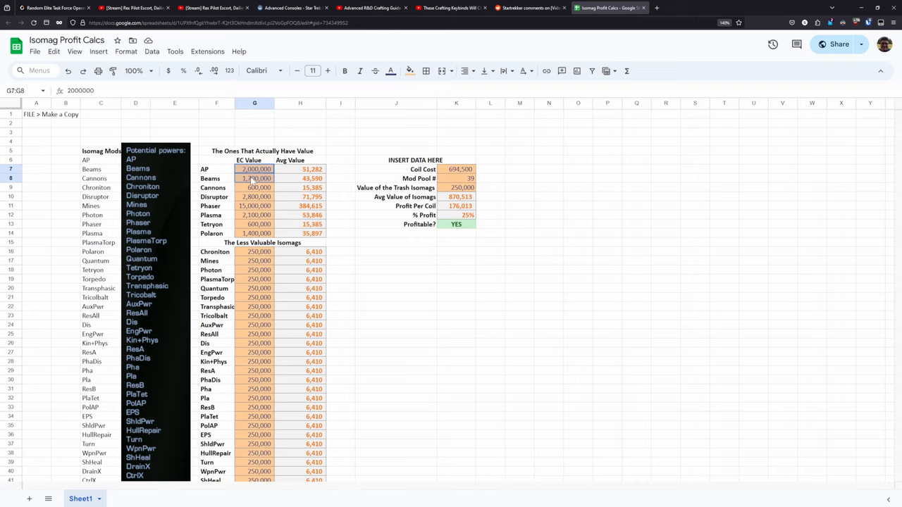
{"action": "left_click_drag", "start_coordinate": [254, 169], "coordinate": [254, 233]}
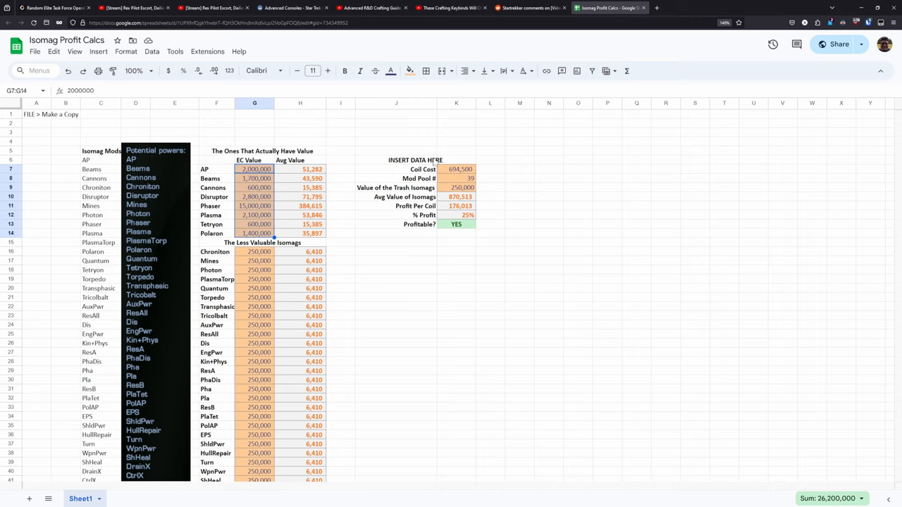
{"action": "left_click", "coordinate": [455, 169]}
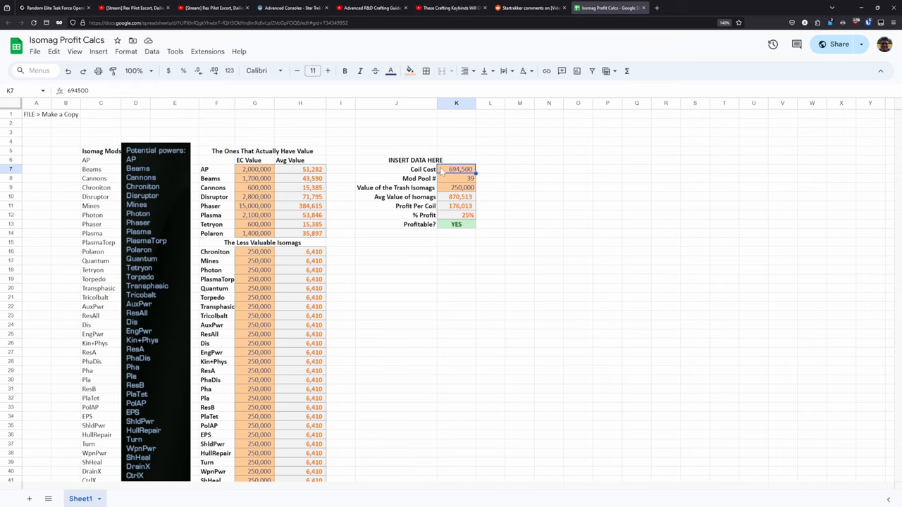
{"action": "scroll", "scroll_direction": "down", "scroll_amount": 3}
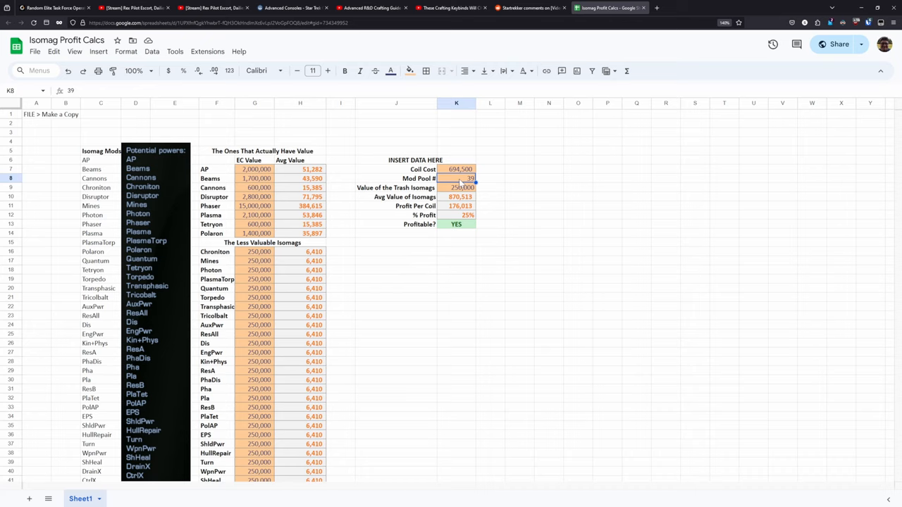
{"action": "left_click", "coordinate": [456, 187]}
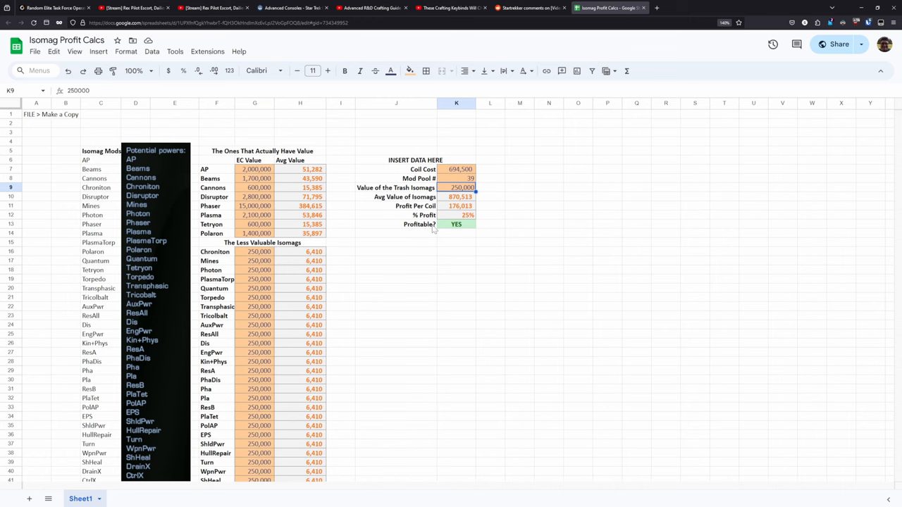
{"action": "left_click", "coordinate": [254, 252]}
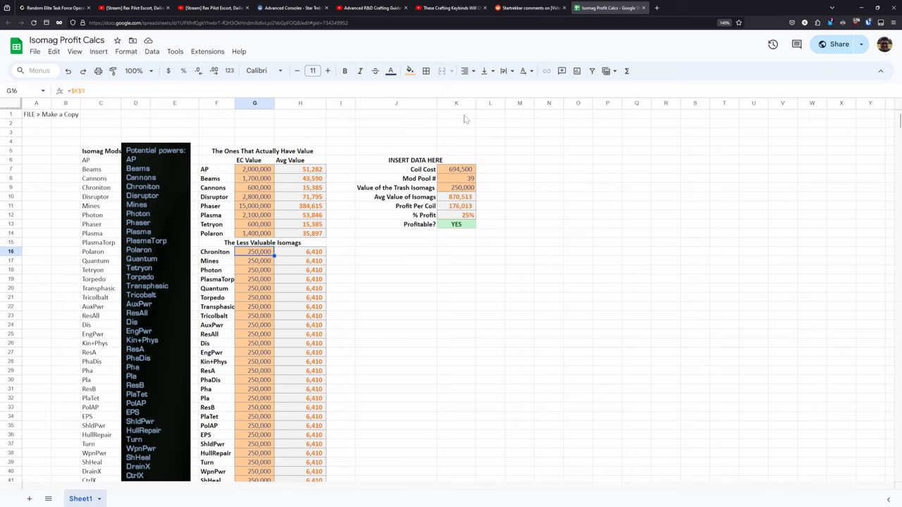
{"action": "left_click", "coordinate": [456, 188]}
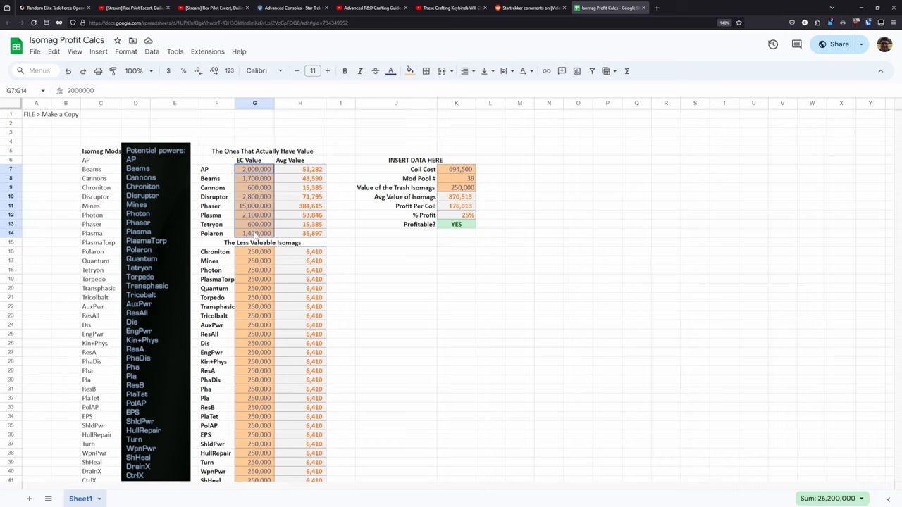
{"action": "left_click", "coordinate": [456, 187]}
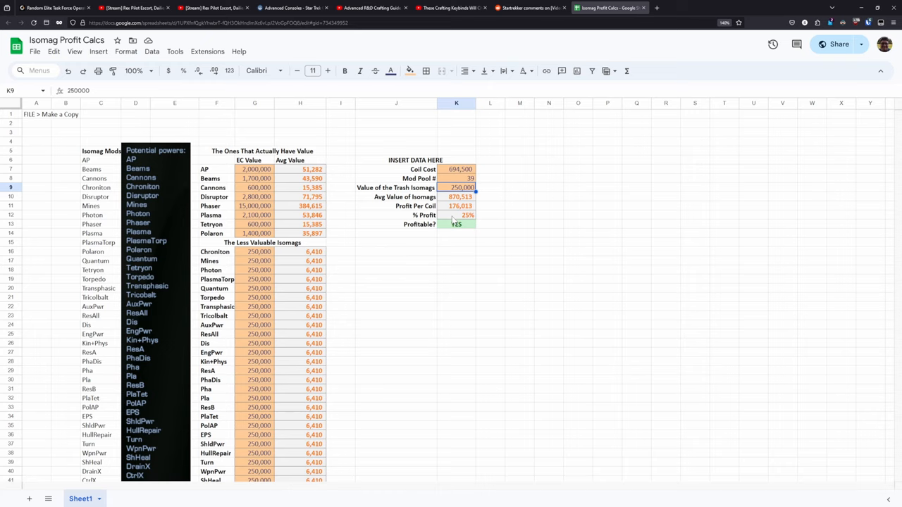
{"action": "left_click", "coordinate": [456, 224]}
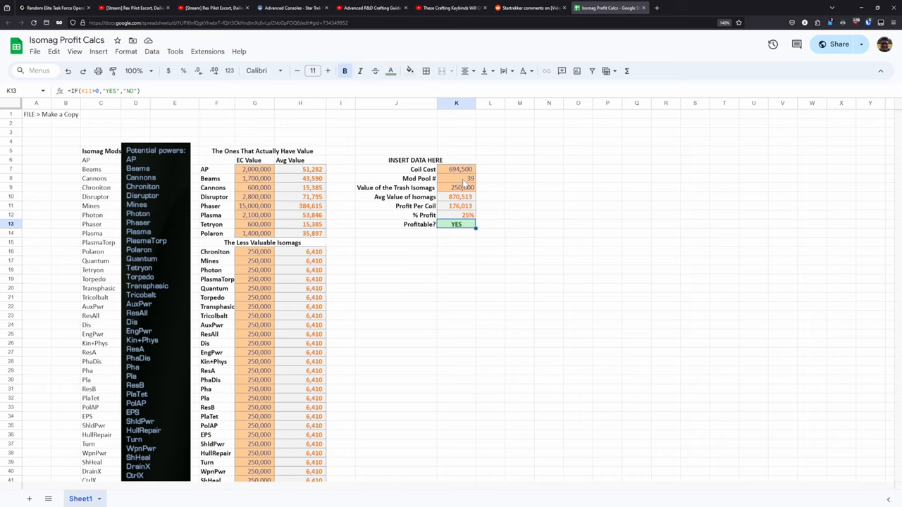
{"action": "left_click", "coordinate": [456, 170]}
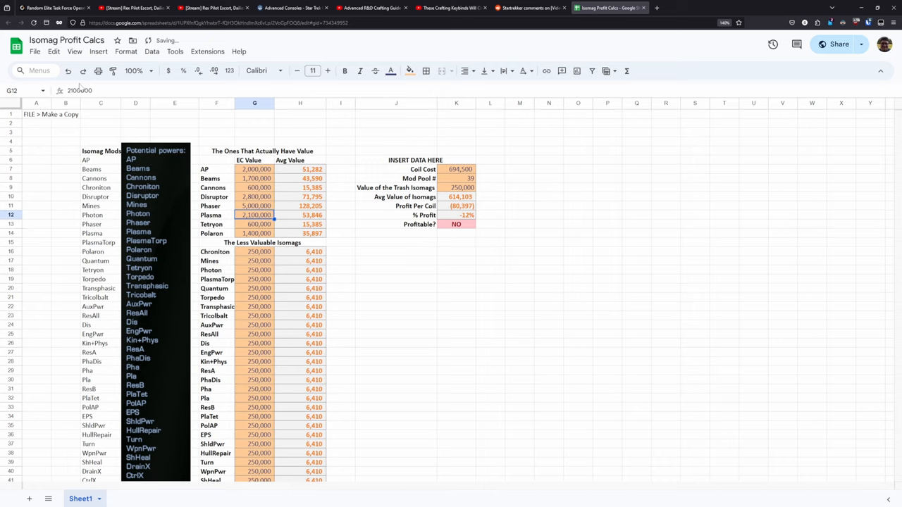
{"action": "left_click", "coordinate": [254, 205]}
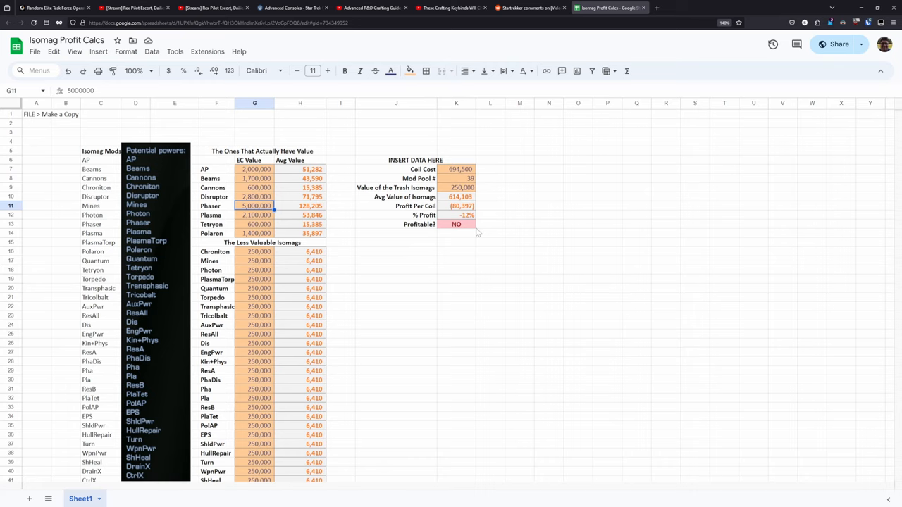
{"action": "type", "text": "15000000"}
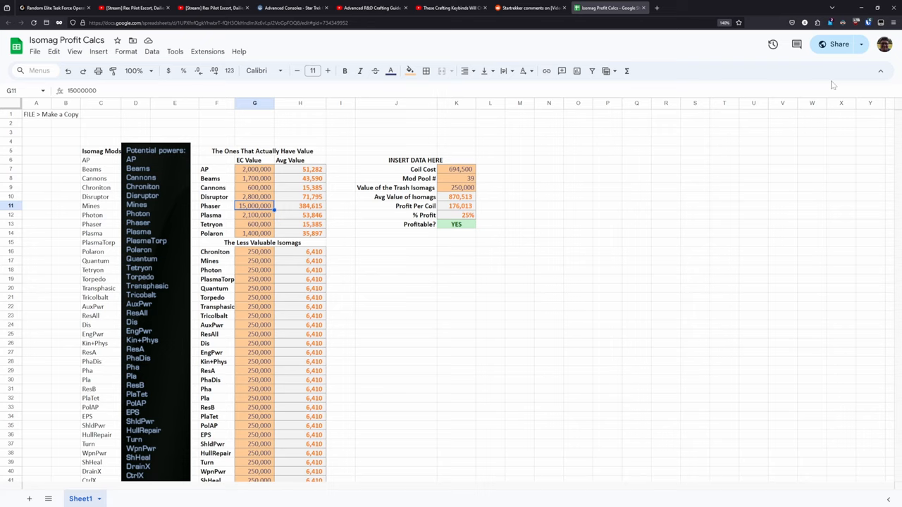
{"action": "mouse_move", "coordinate": [517, 224]}
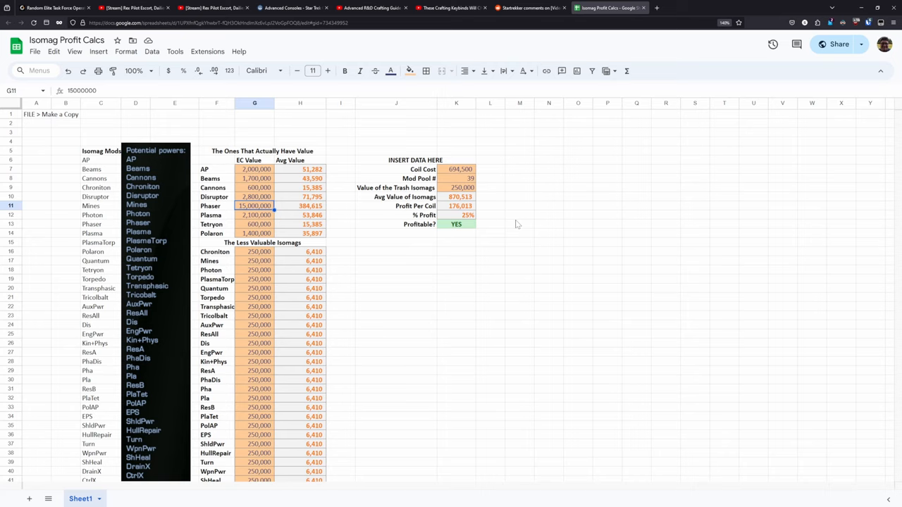